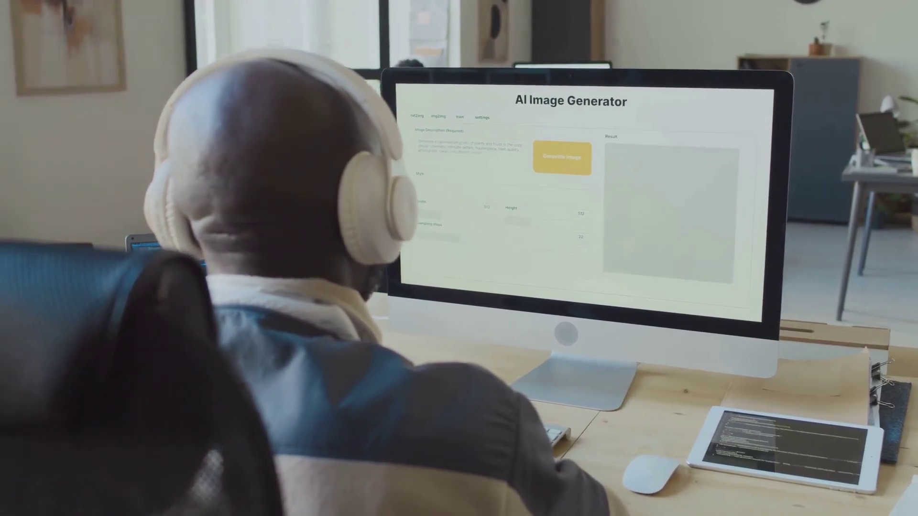
Generate an image from the written prompt so it renders in the result area
click(562, 157)
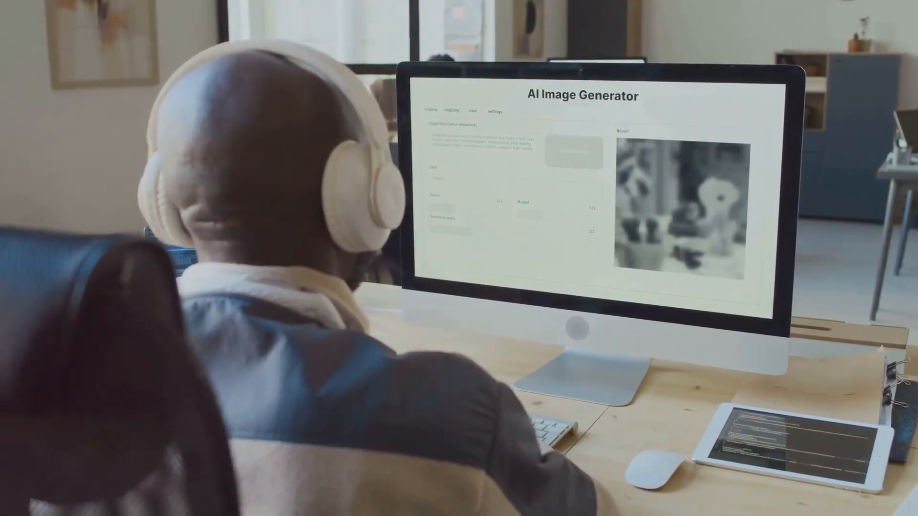